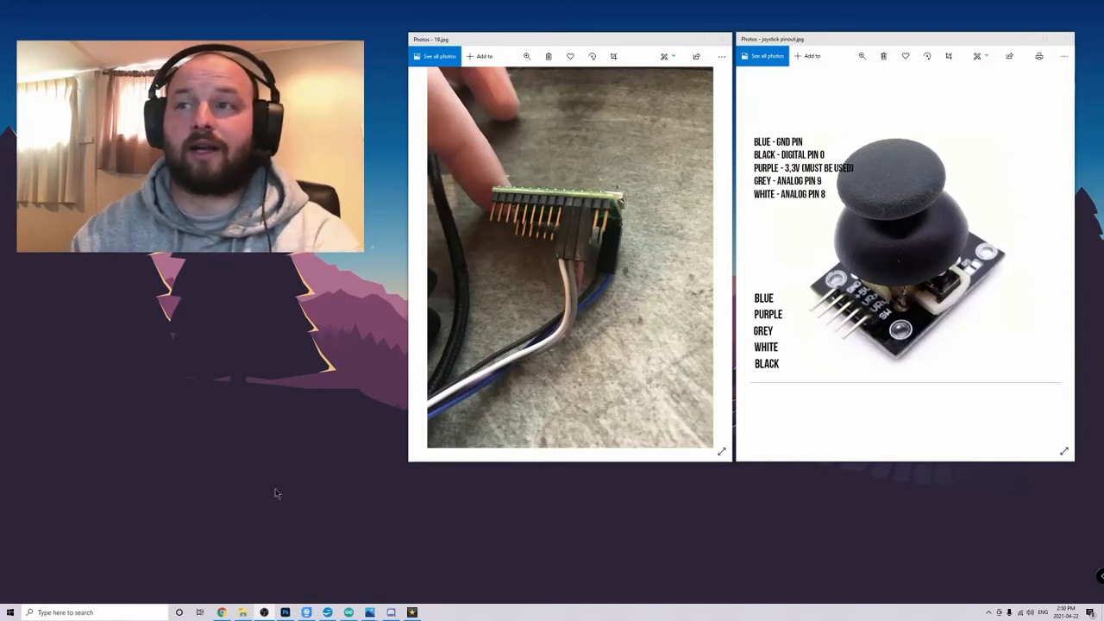
{"action": "mouse_move", "coordinate": [823, 302]}
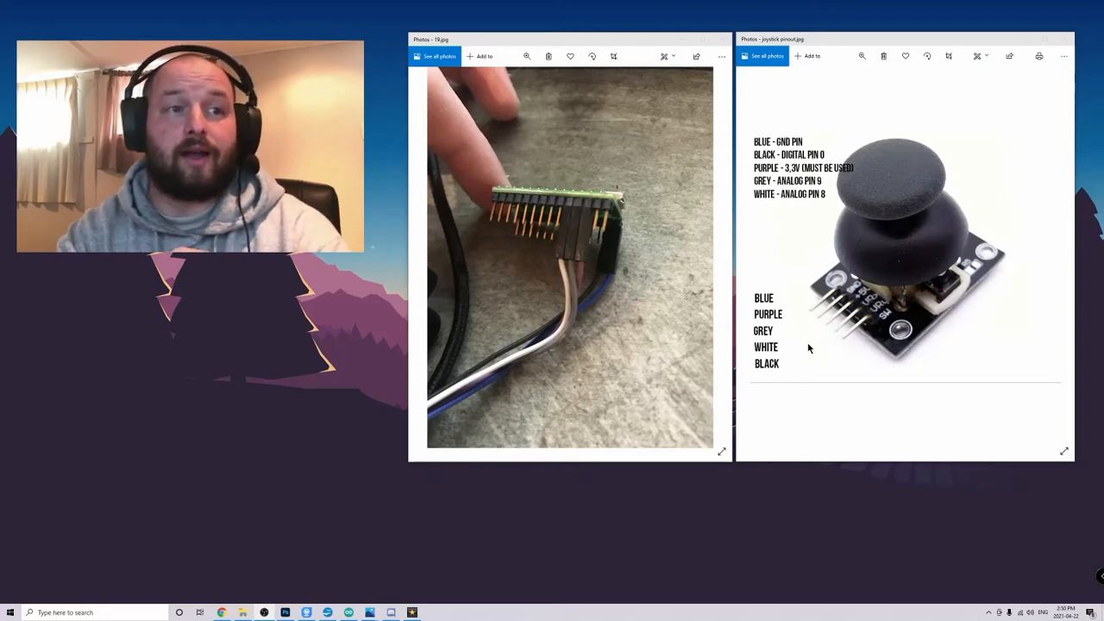
{"action": "mouse_move", "coordinate": [812, 350]}
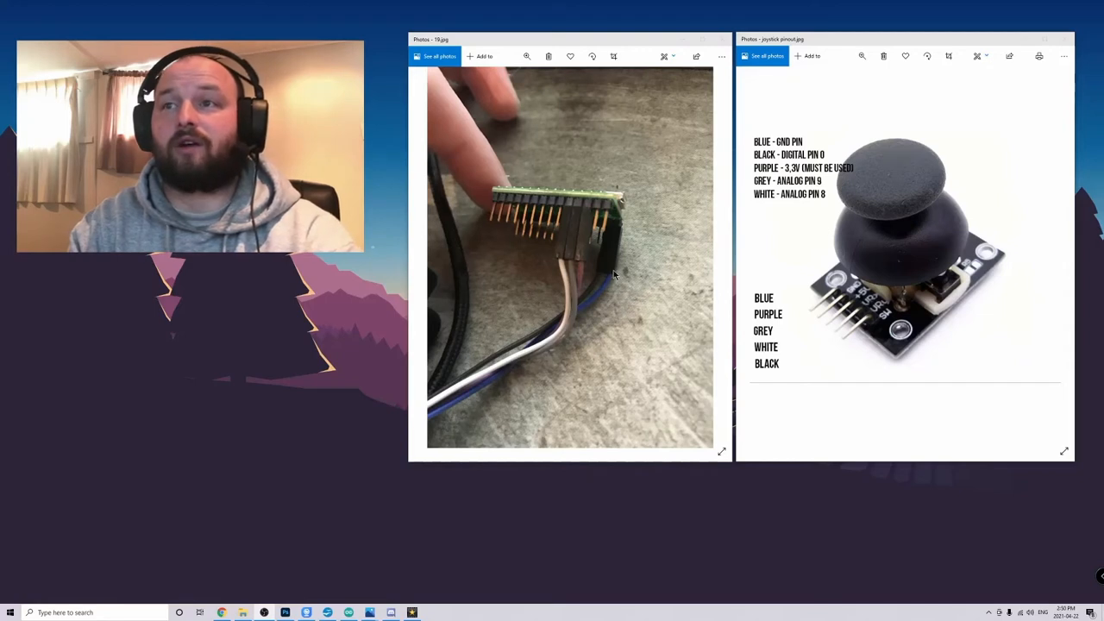
{"action": "mouse_move", "coordinate": [580, 279]}
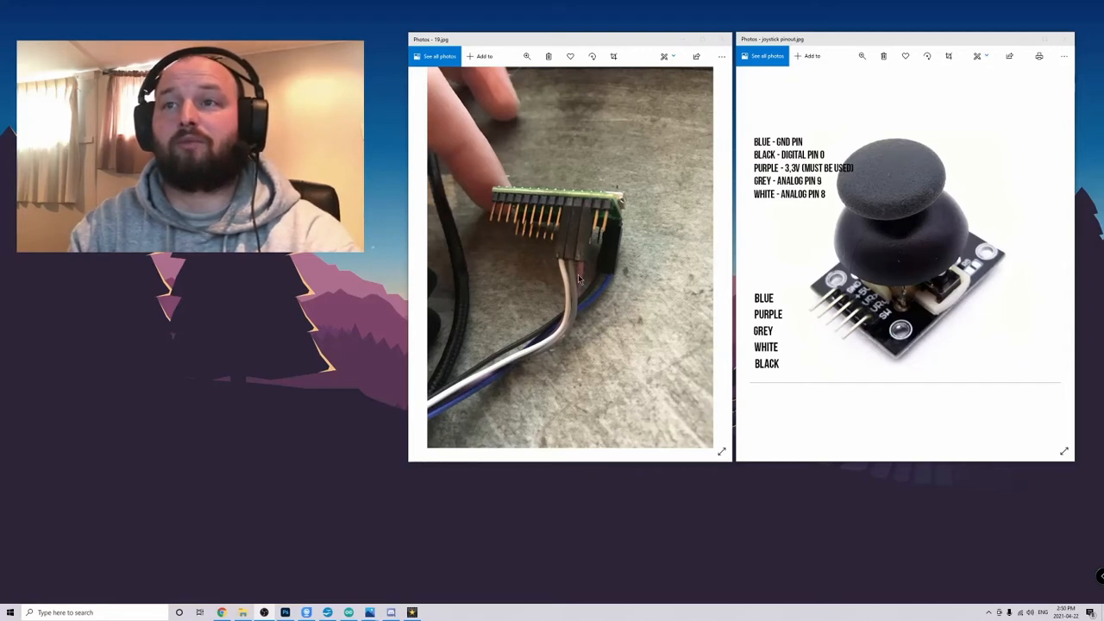
{"action": "mouse_move", "coordinate": [561, 271]}
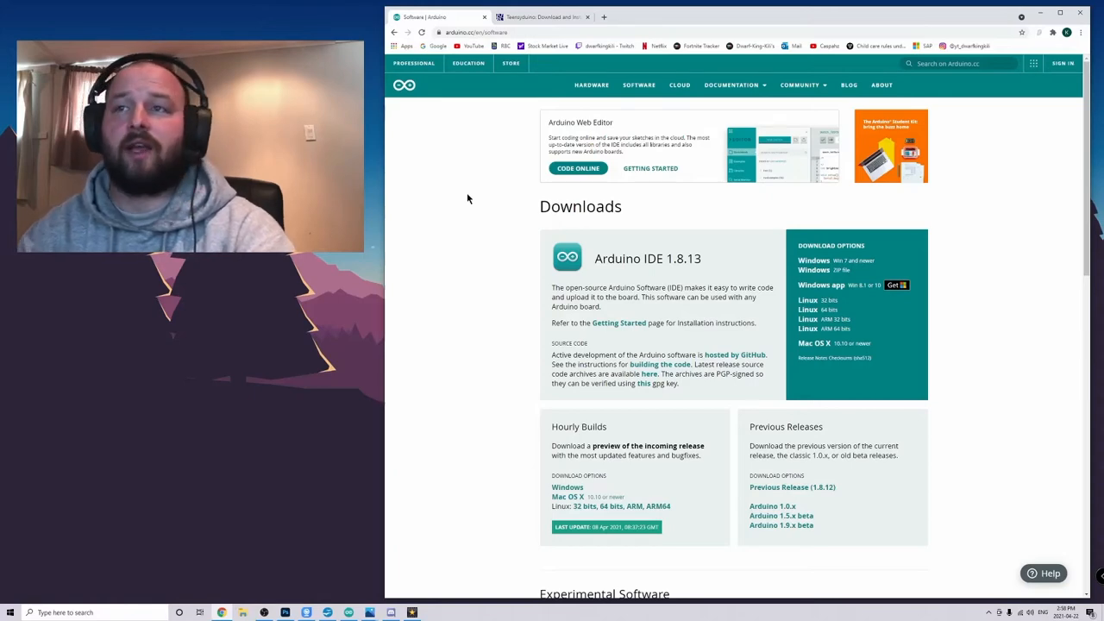
{"action": "mouse_move", "coordinate": [462, 198]}
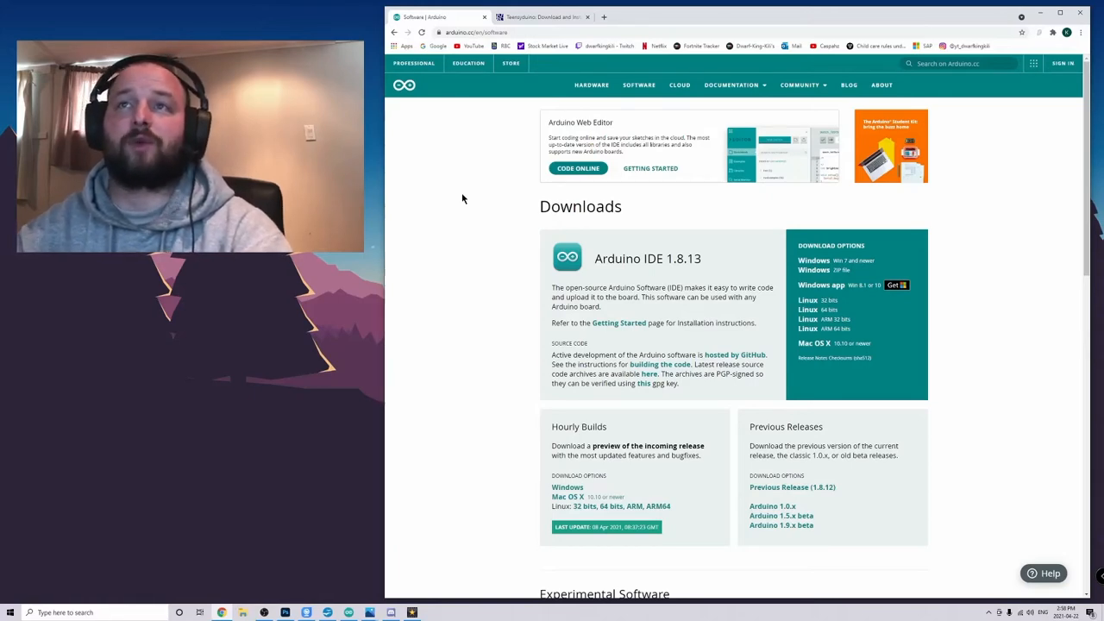
Switch to the arduino.cc software tab showing the Arduino IDE 1.8.13 downloads
{"action": "left_click", "coordinate": [541, 16]}
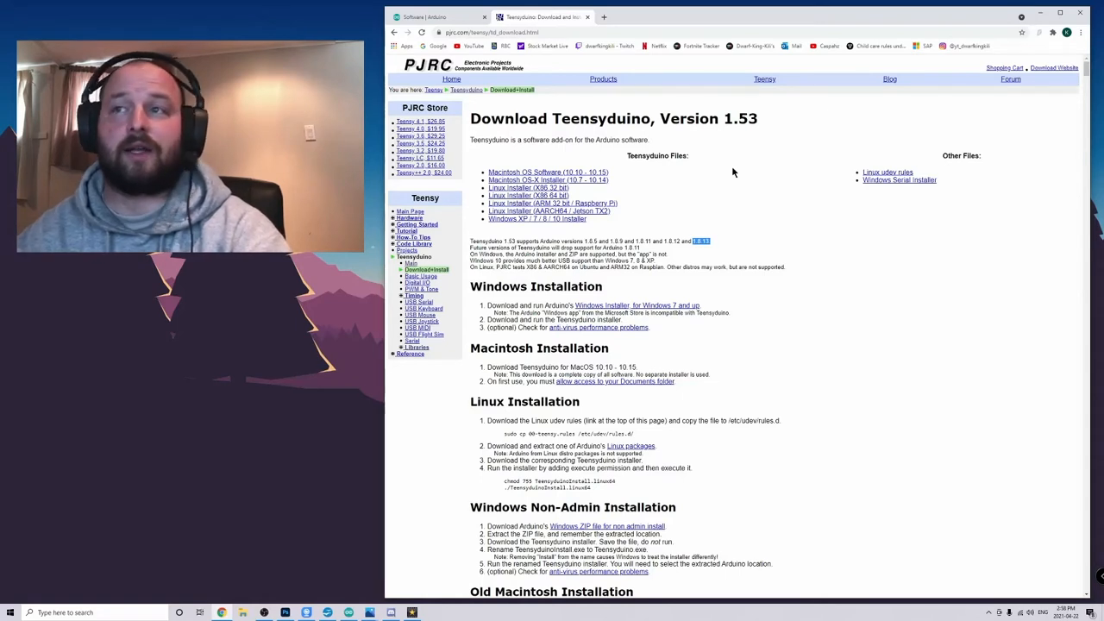
{"action": "mouse_move", "coordinate": [732, 191]}
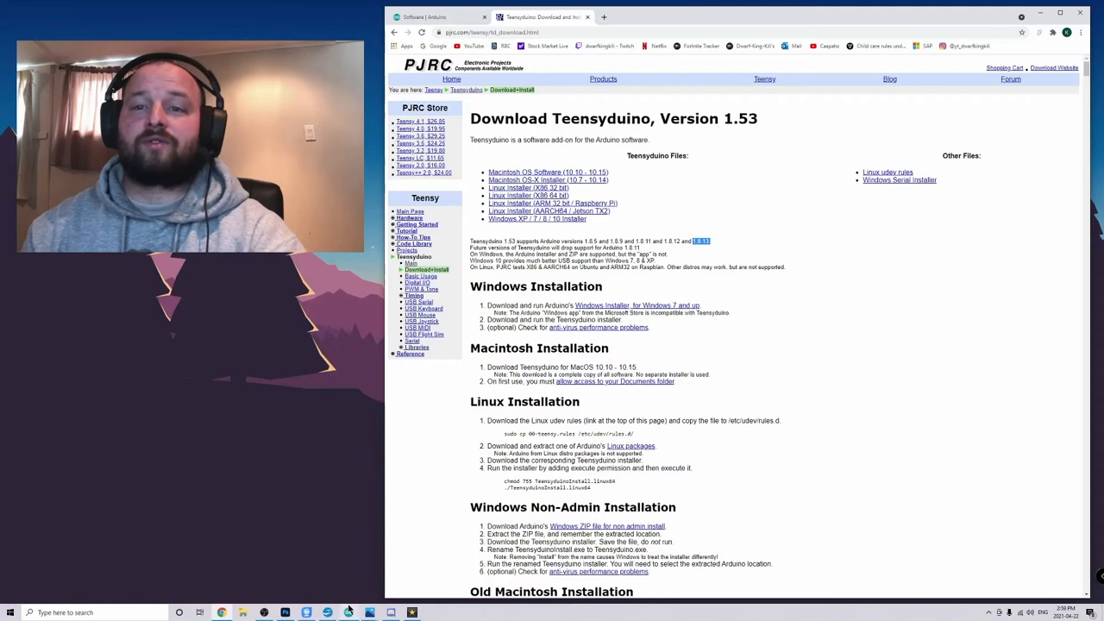
{"action": "mouse_move", "coordinate": [348, 613]}
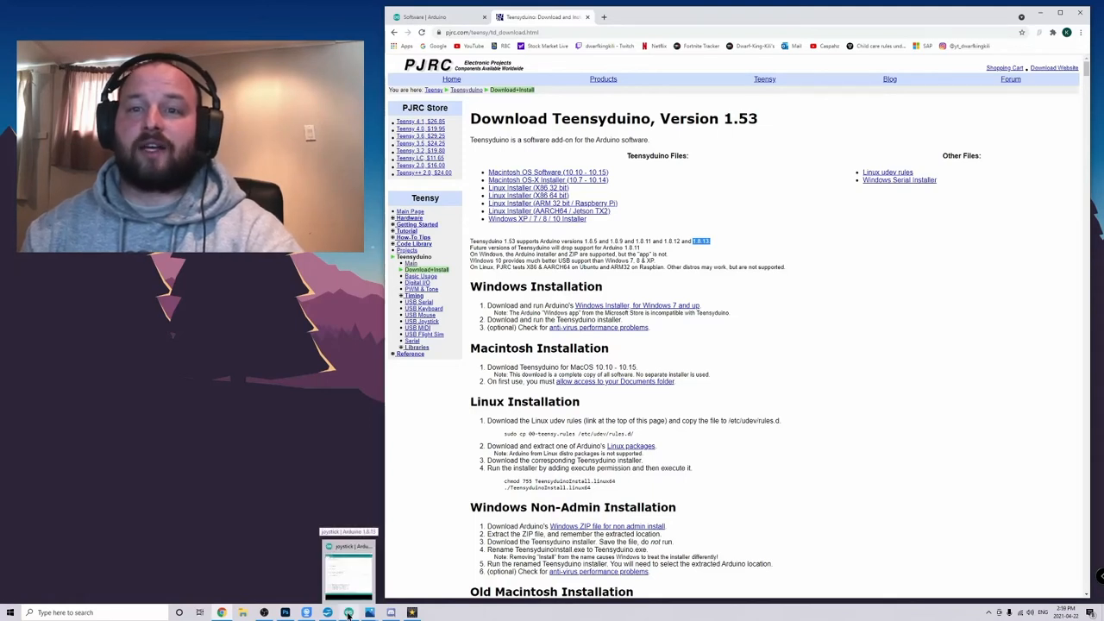
Bring up the joystick sketch, dismiss the library-update notice, and open the Tools menu
{"action": "left_click", "coordinate": [349, 613]}
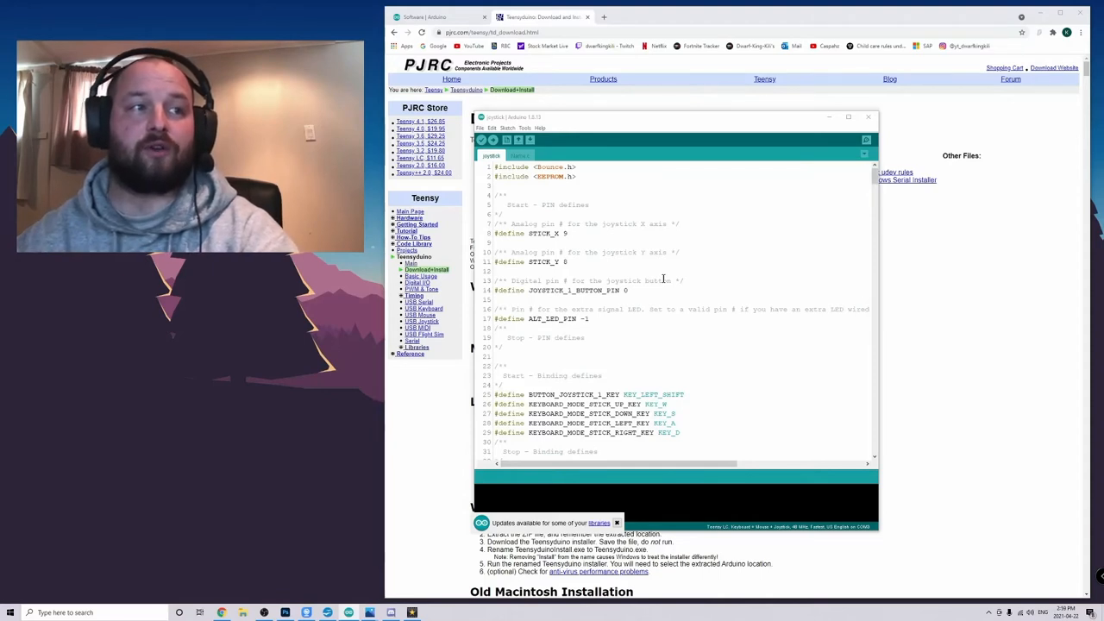
{"action": "left_click", "coordinate": [617, 522]}
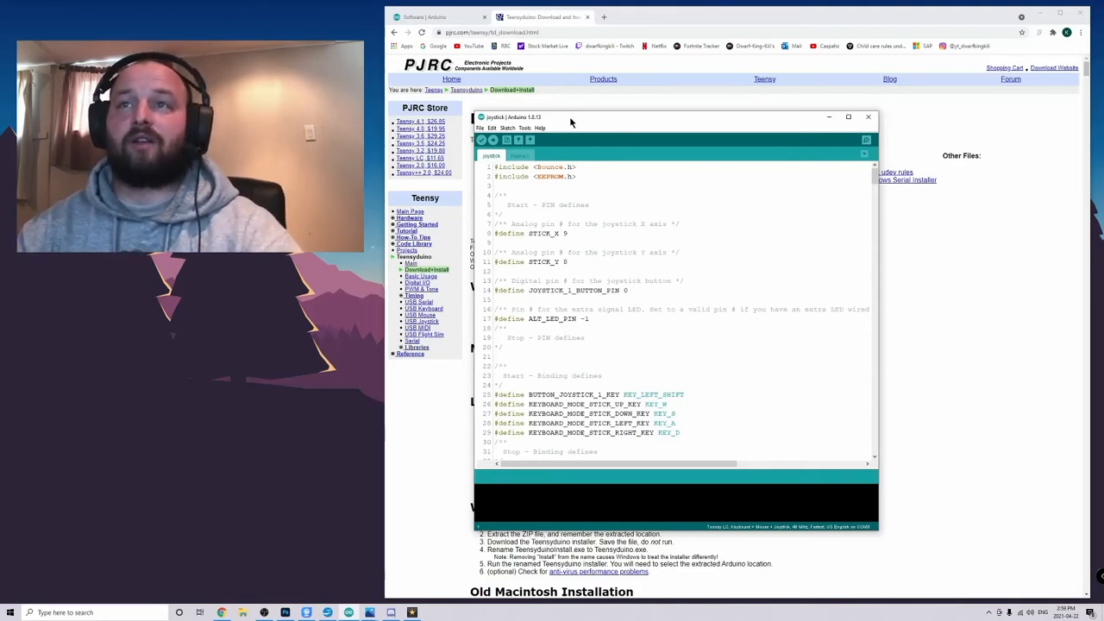
{"action": "left_click", "coordinate": [525, 128]}
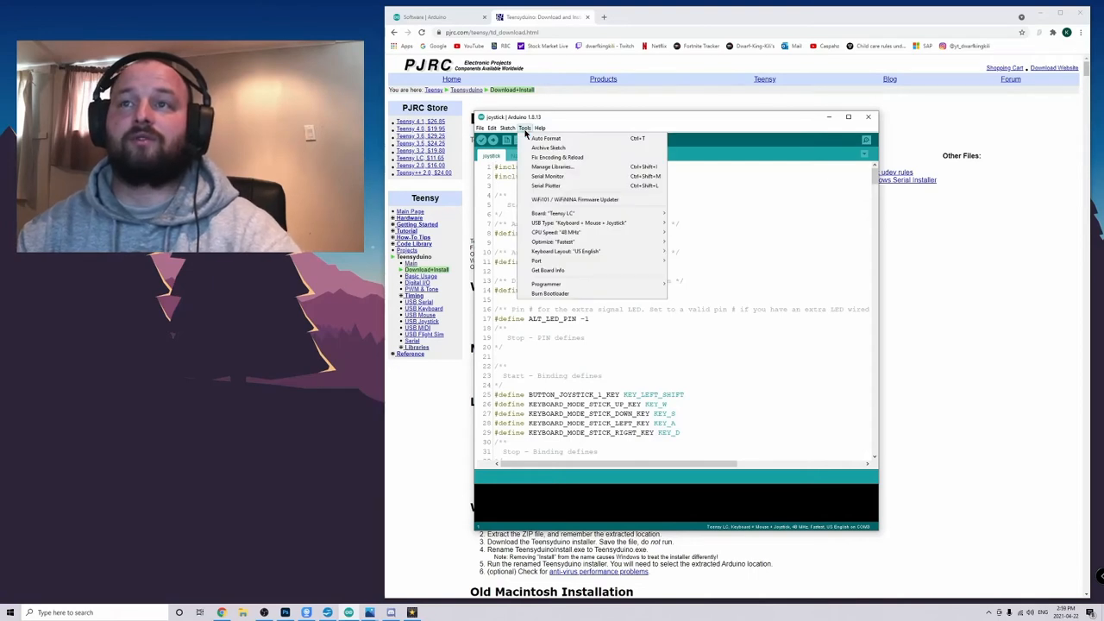
{"action": "mouse_move", "coordinate": [556, 213]}
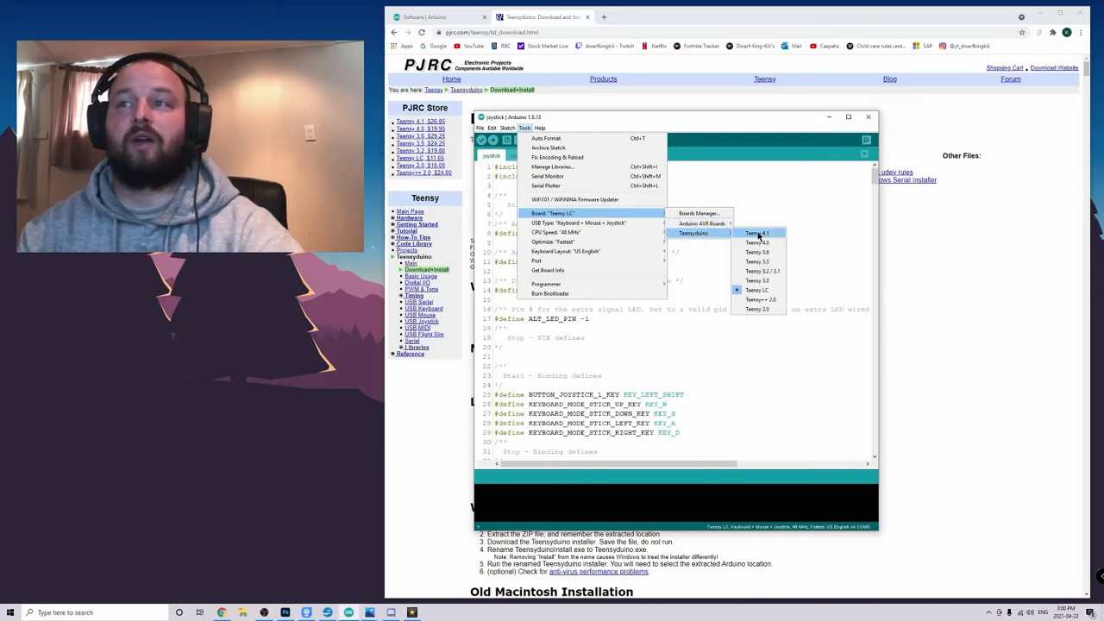
{"action": "mouse_move", "coordinate": [758, 290]}
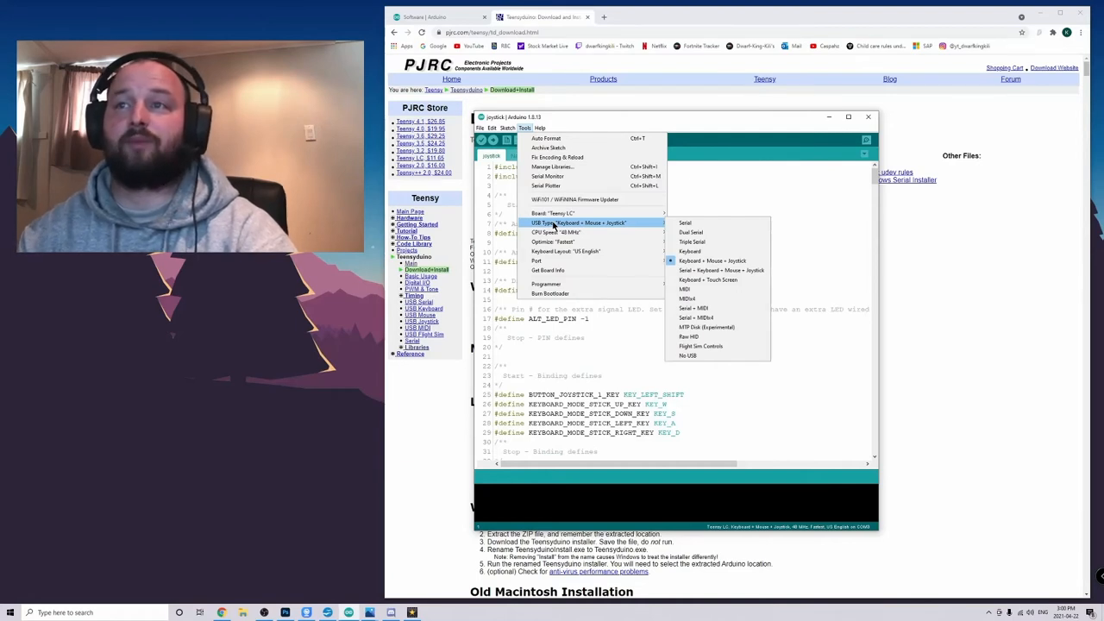
{"action": "mouse_move", "coordinate": [713, 261]}
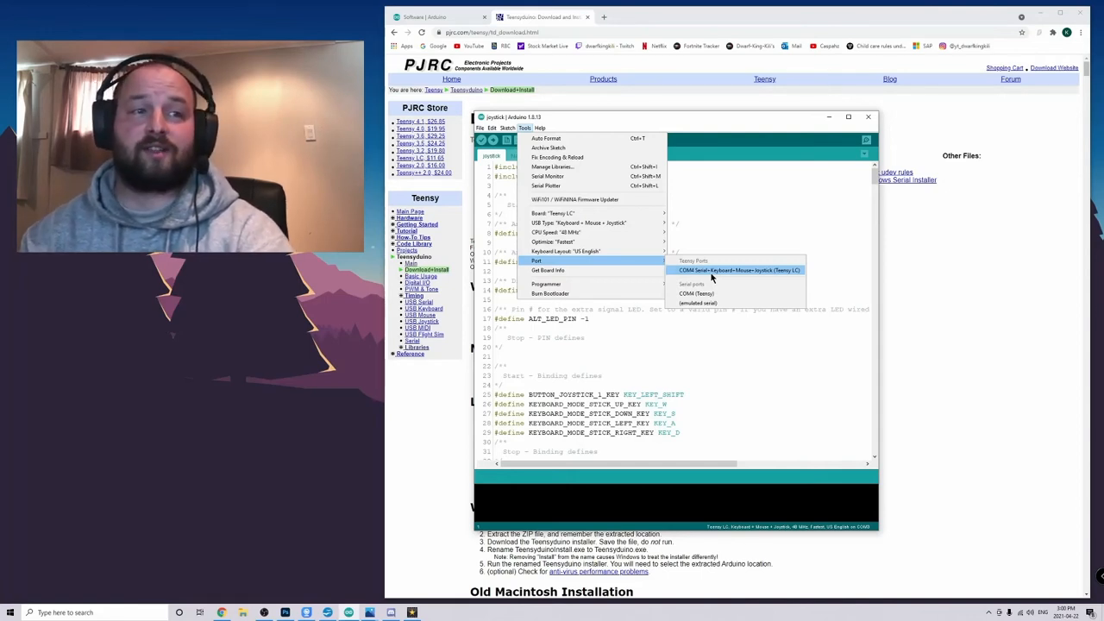
{"action": "mouse_move", "coordinate": [737, 270]}
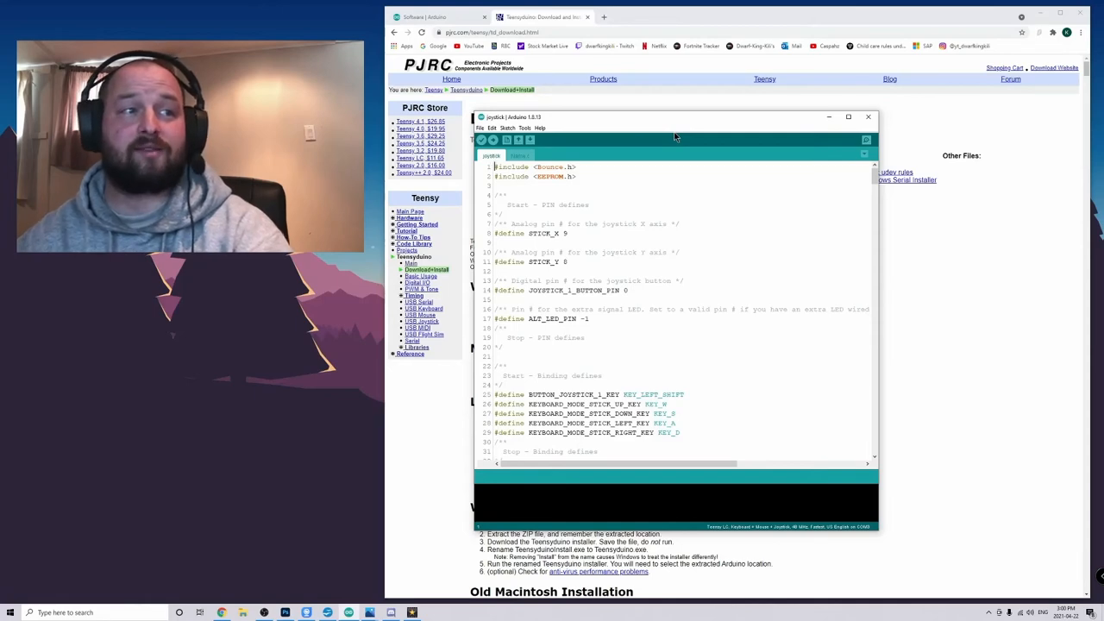
View the Name.c tab with the USB_NAME define for the custom device name
{"action": "left_click", "coordinate": [520, 155]}
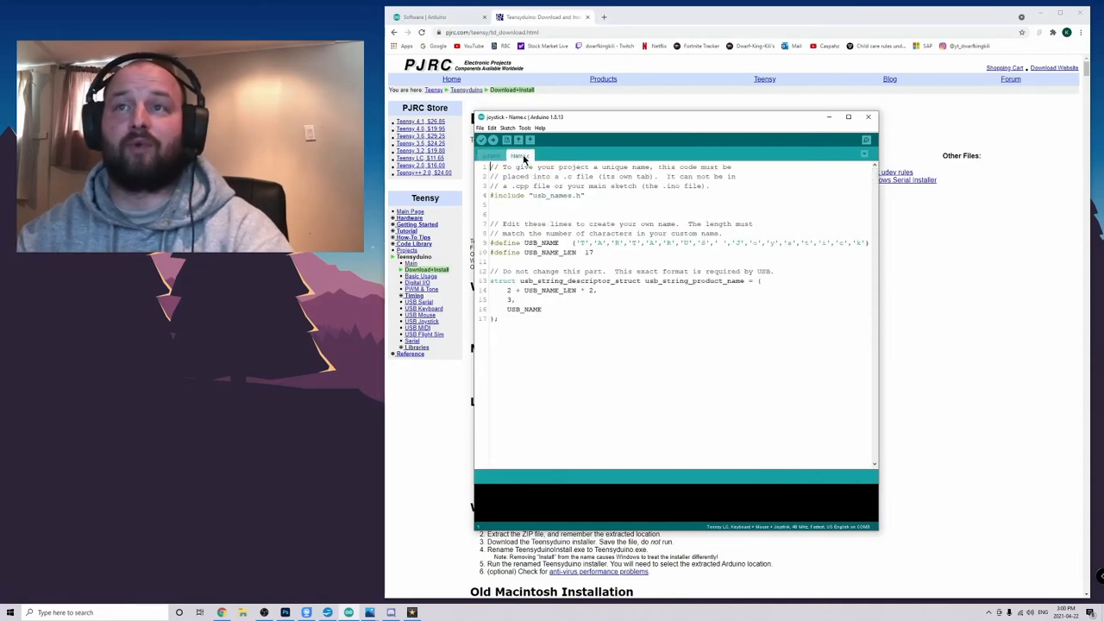
{"action": "left_click", "coordinate": [490, 155]}
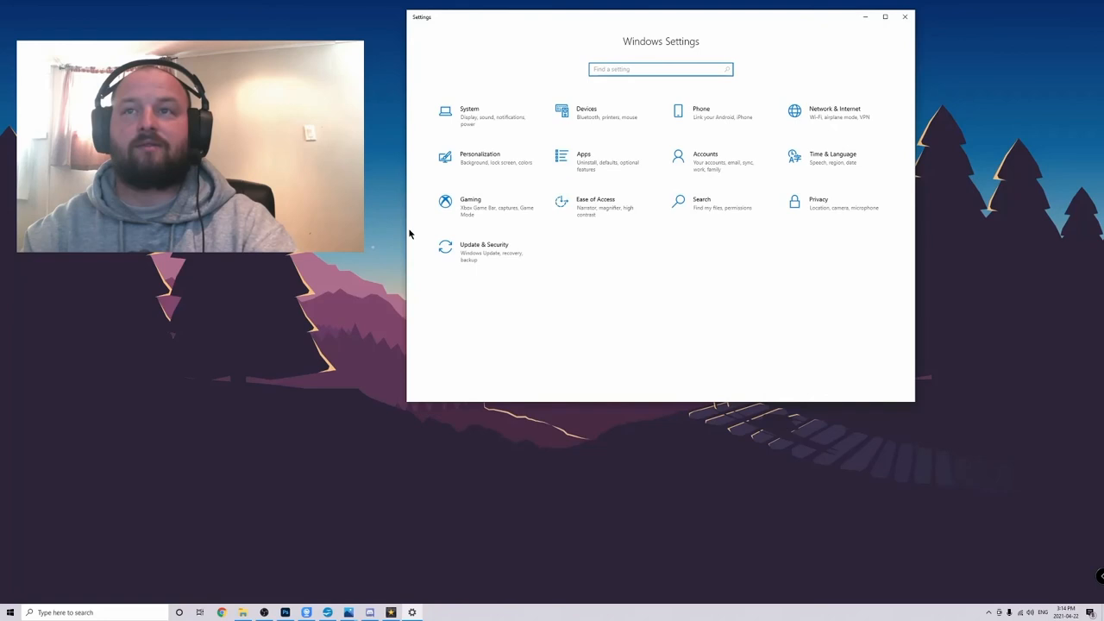
Search 'game controllers' and open the TuFRabit Joystick properties test page
{"action": "type", "text": "game contr"}
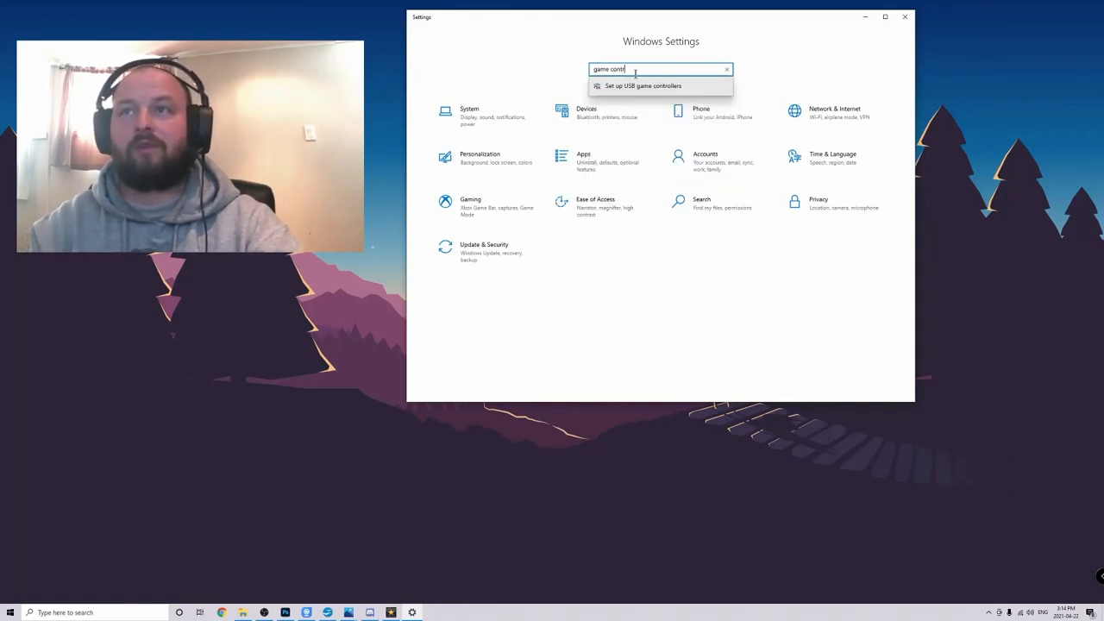
{"action": "left_click", "coordinate": [726, 69]}
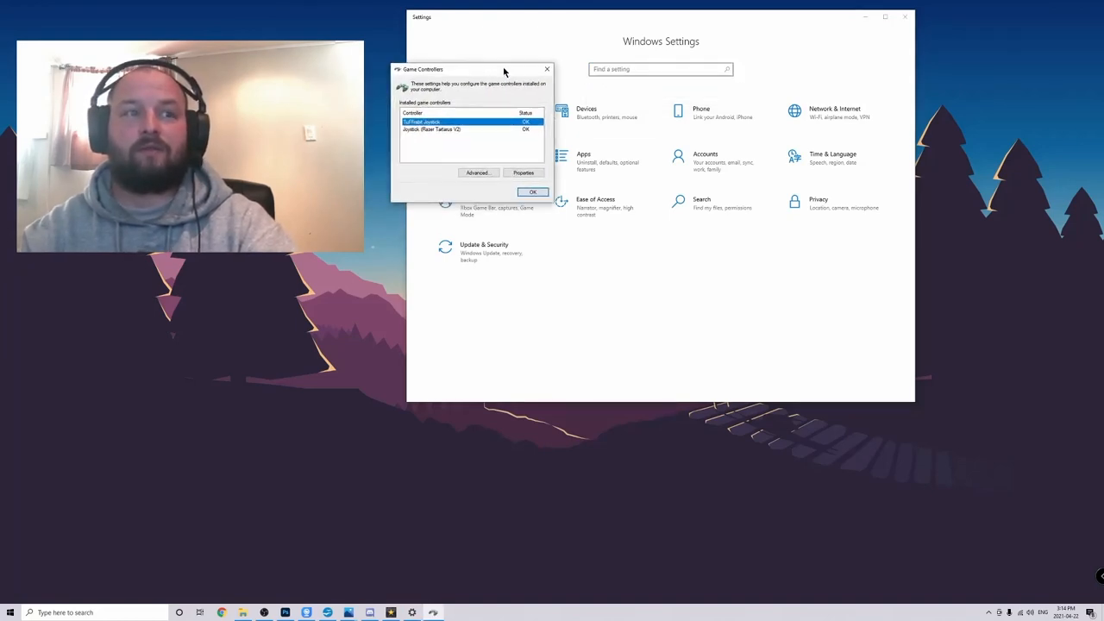
{"action": "left_click", "coordinate": [523, 173]}
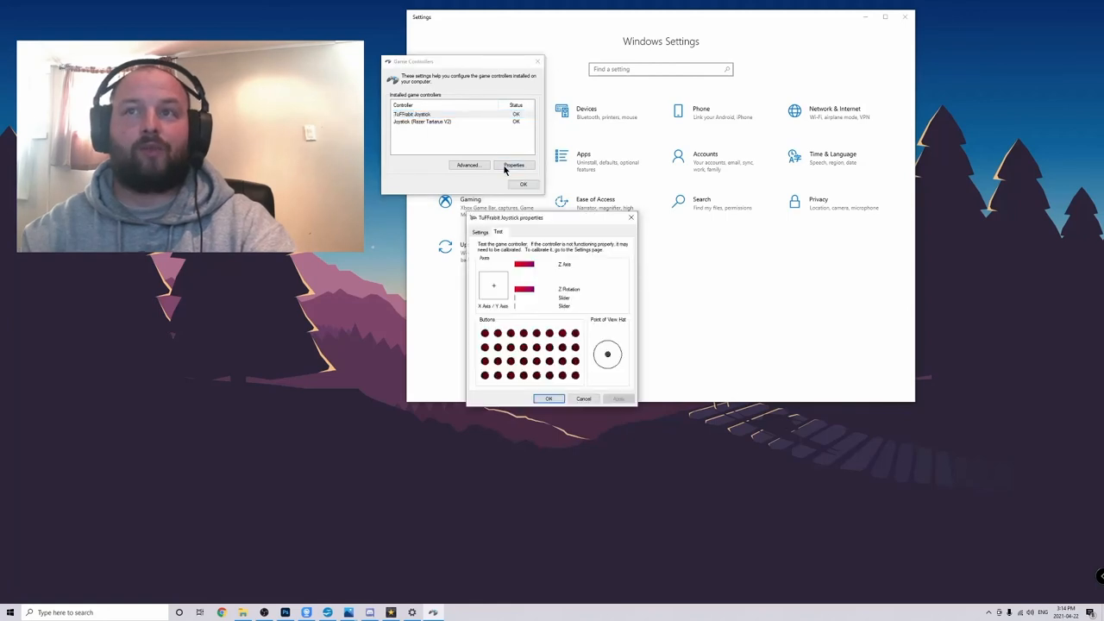
{"action": "mouse_move", "coordinate": [561, 283]}
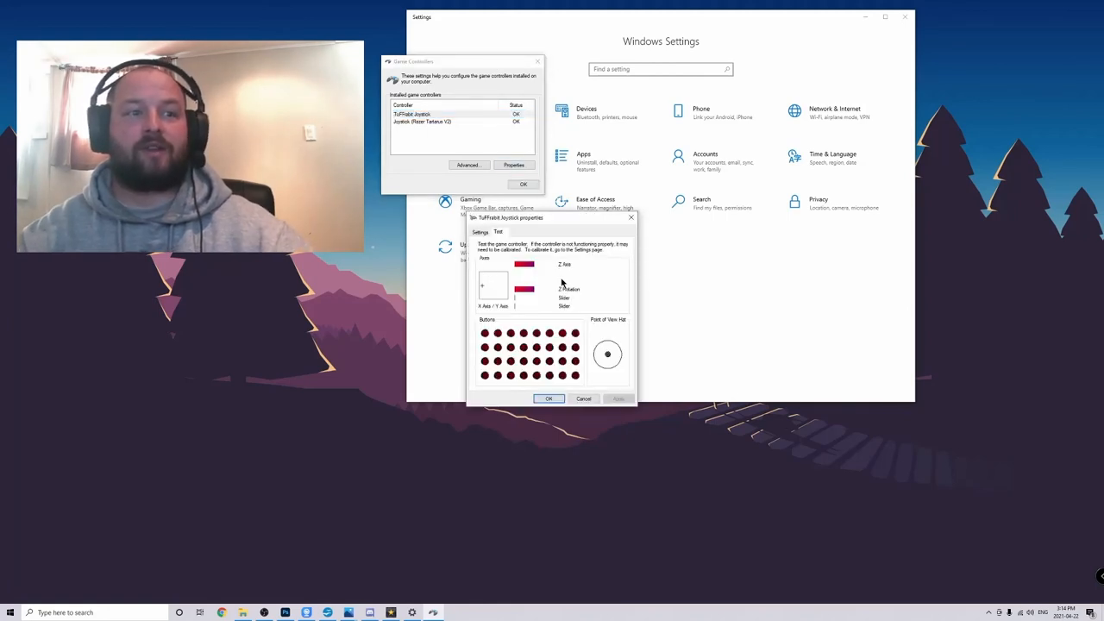